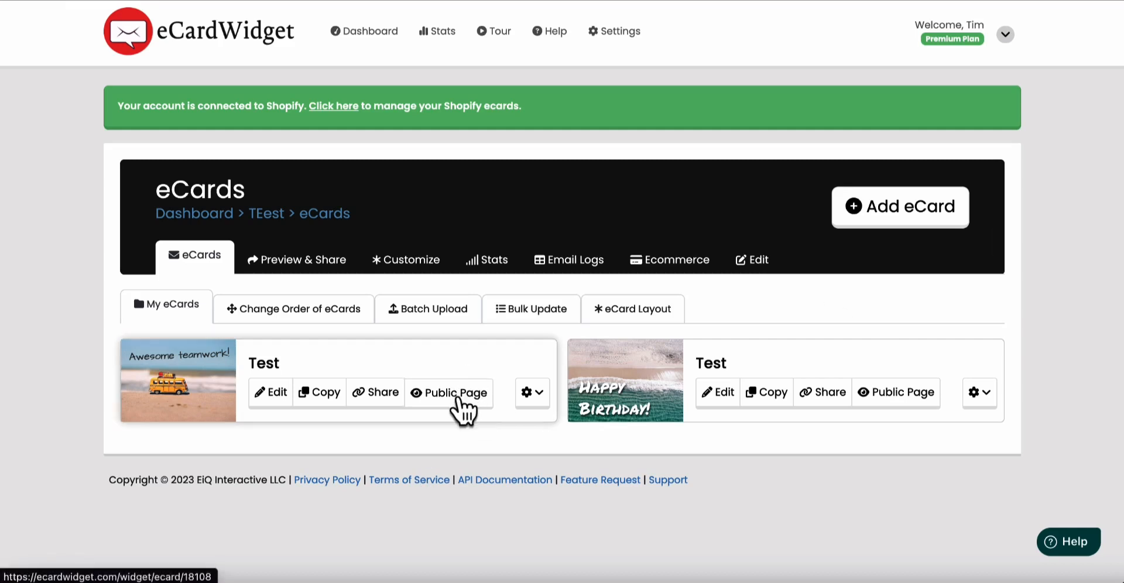
View the teamwork card's sharing page, discard the Facebook post, and return to the eCard list
left_click(456, 392)
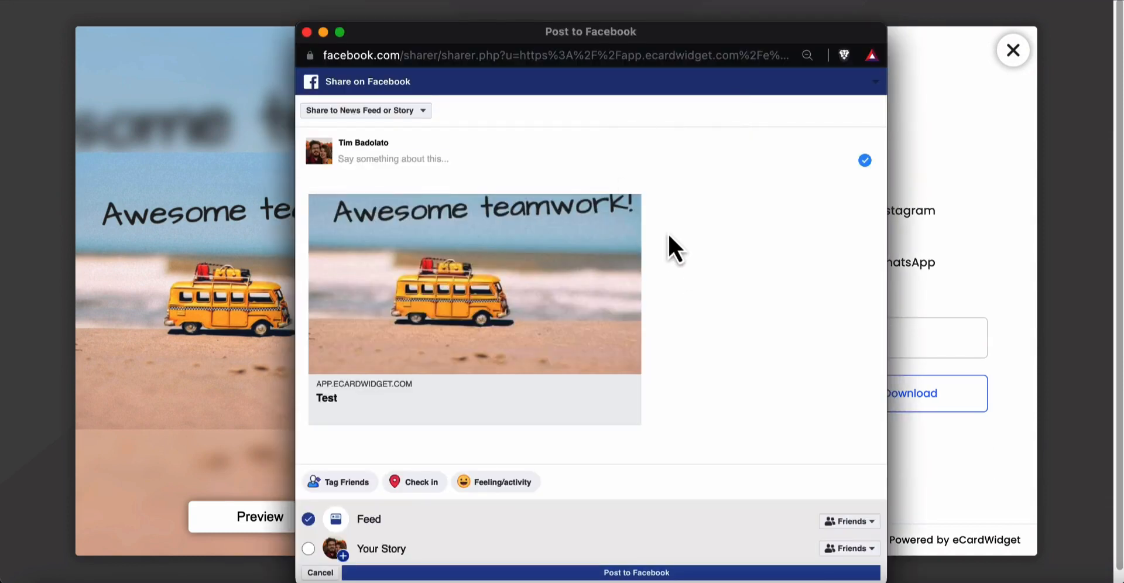
mouse_move(549, 251)
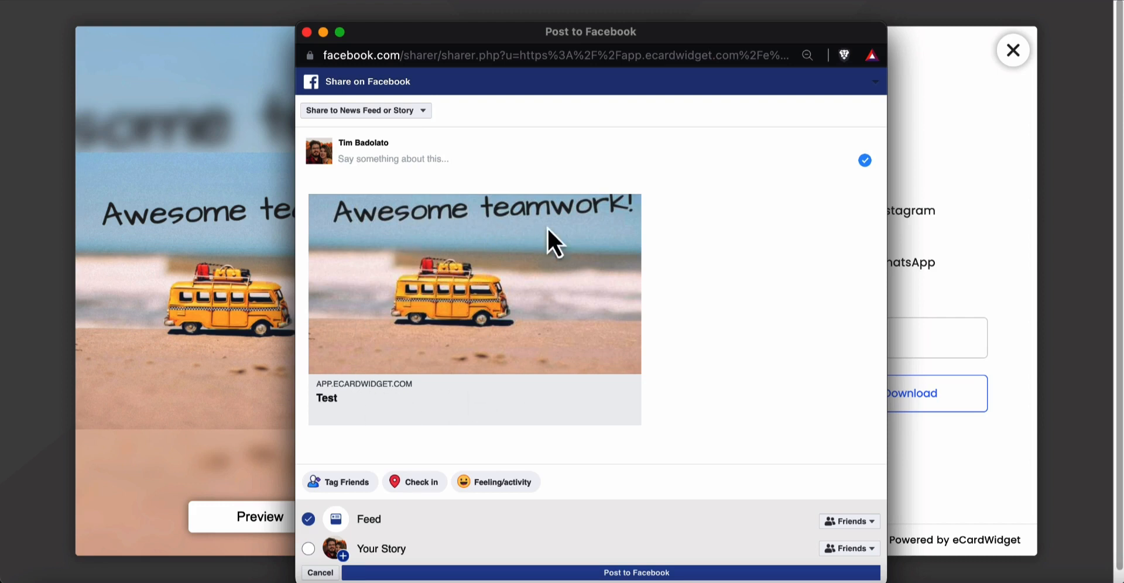
mouse_move(336, 411)
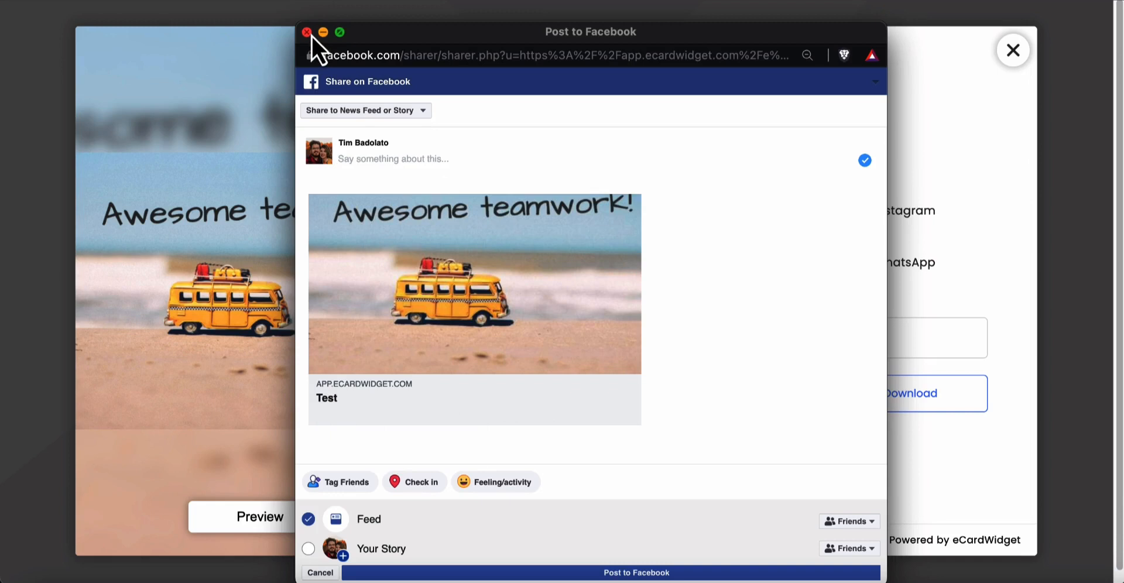
left_click(304, 33)
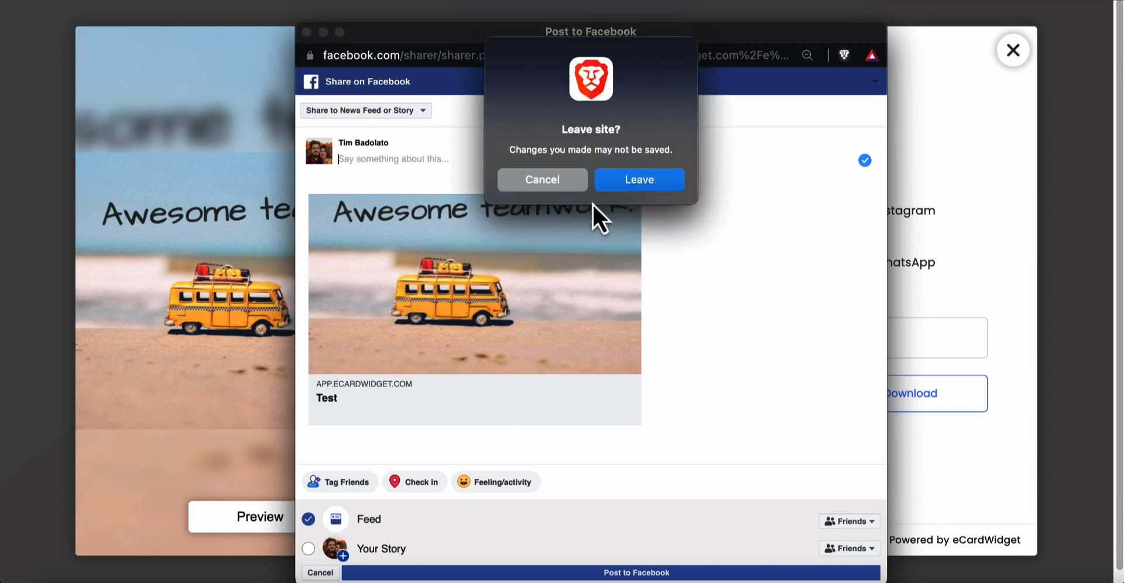
left_click(542, 180)
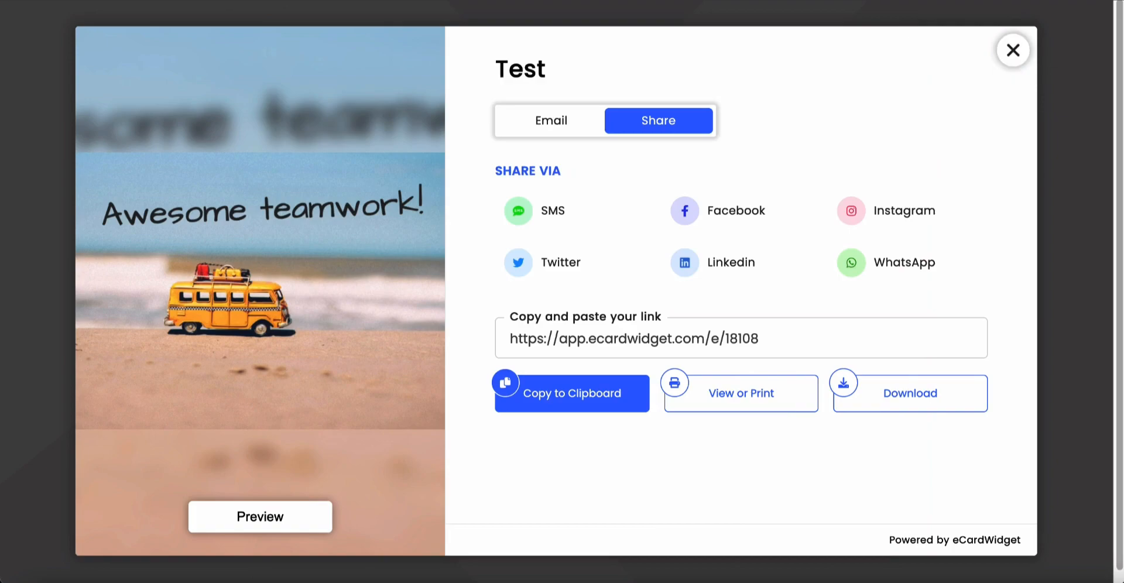
left_click(1013, 49)
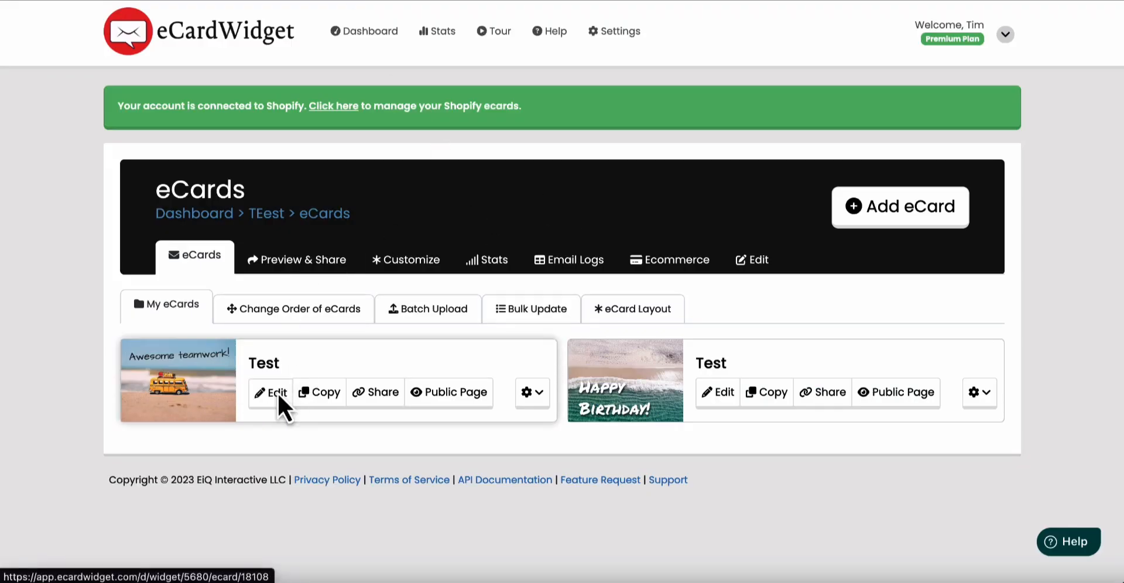
Title the teamwork eCard 'Awesome Teamwork!' with description 'Great job on the project.'
left_click(271, 392)
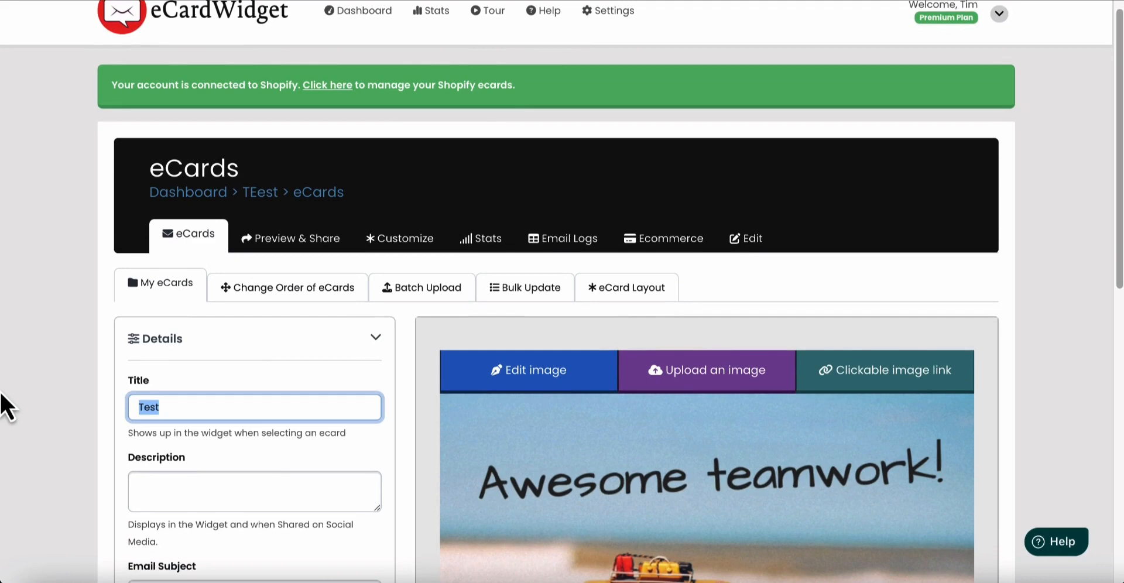
scroll("down", 3)
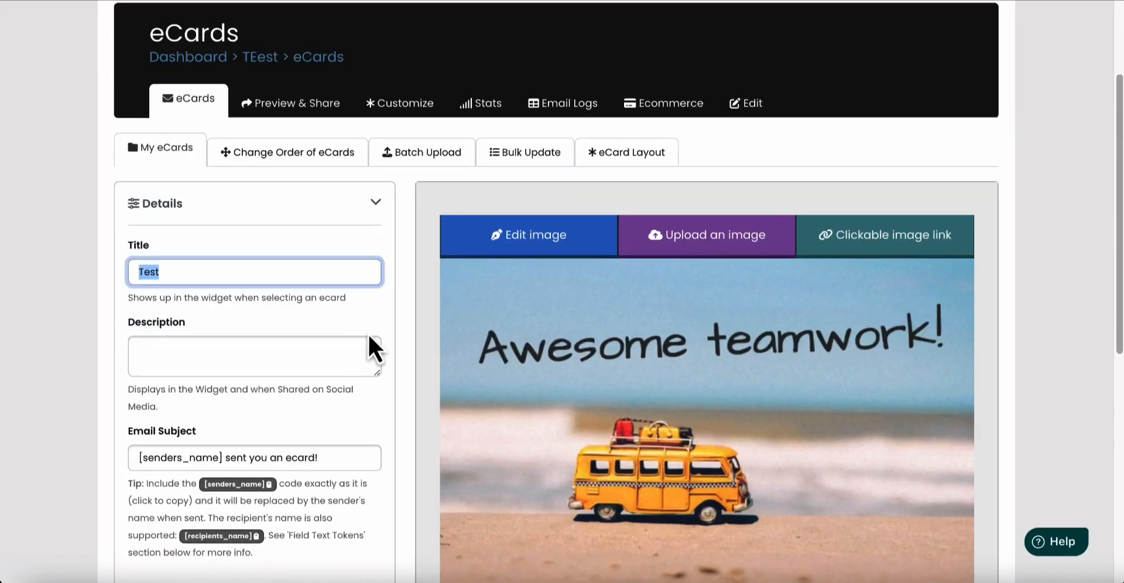
mouse_move(409, 317)
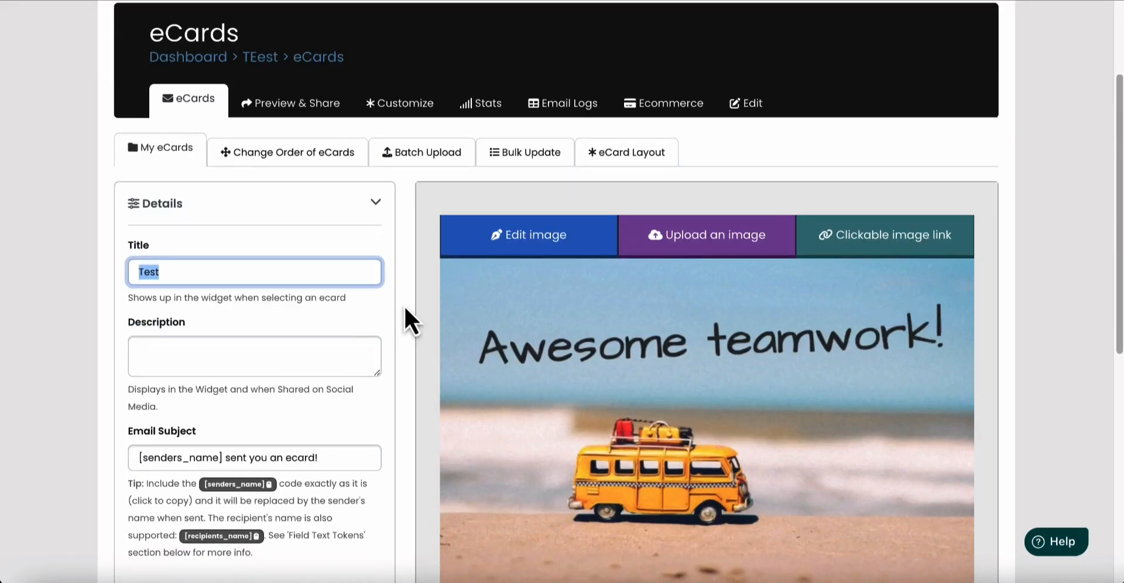
type("Awesome Teamwork!")
left_click(254, 356)
type("G")
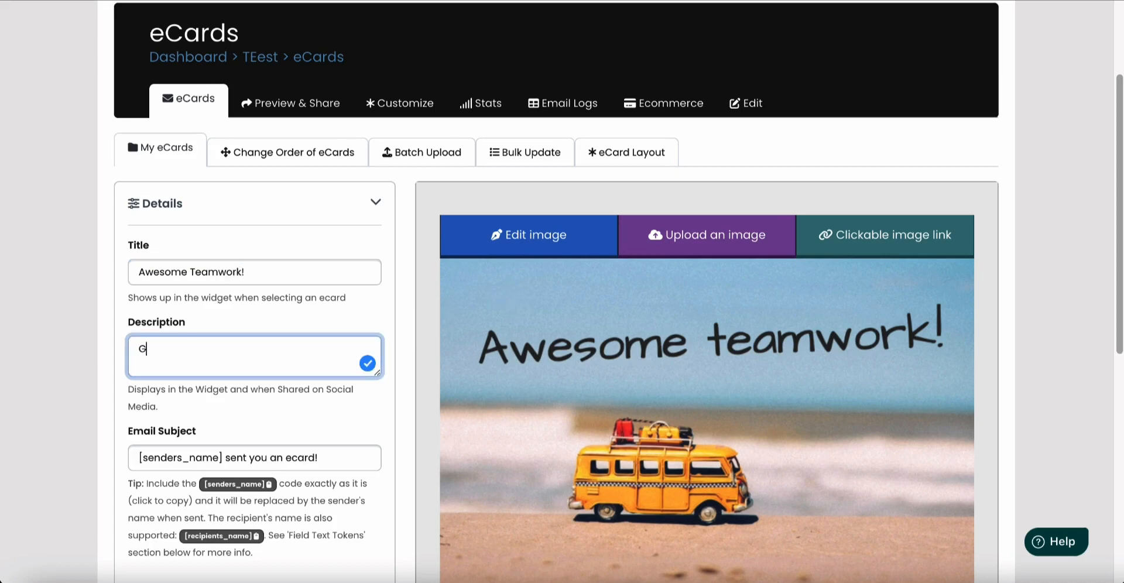
type("reat job on the")
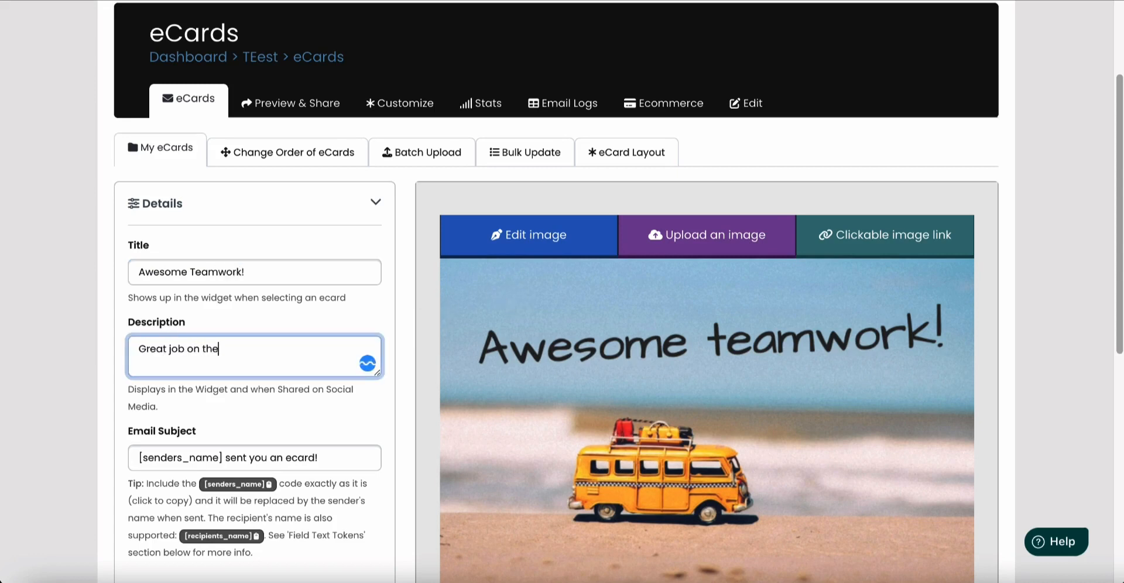
type("project.")
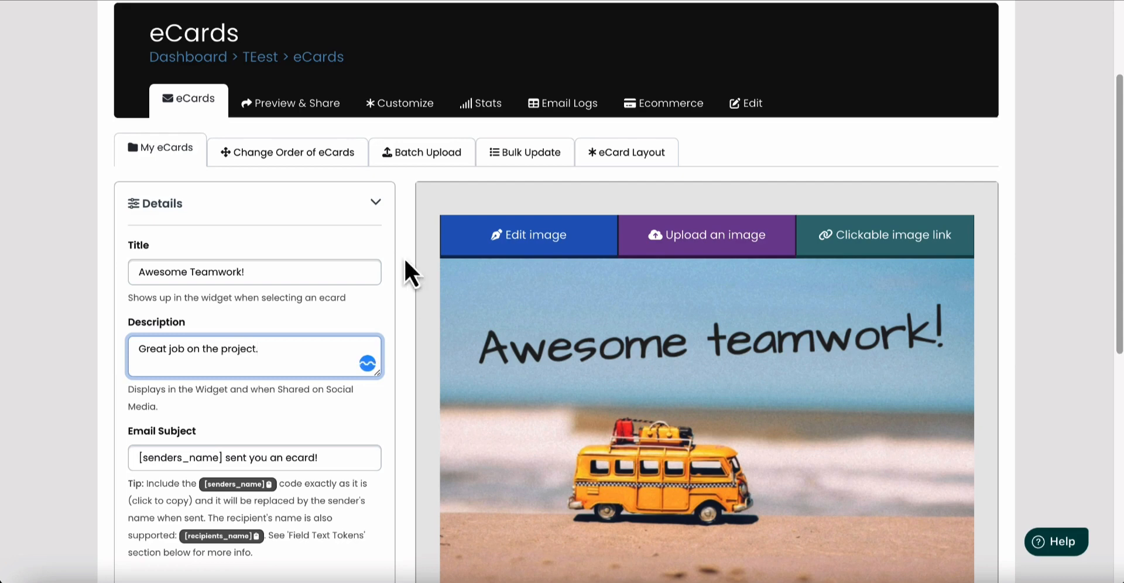
scroll("down", 3)
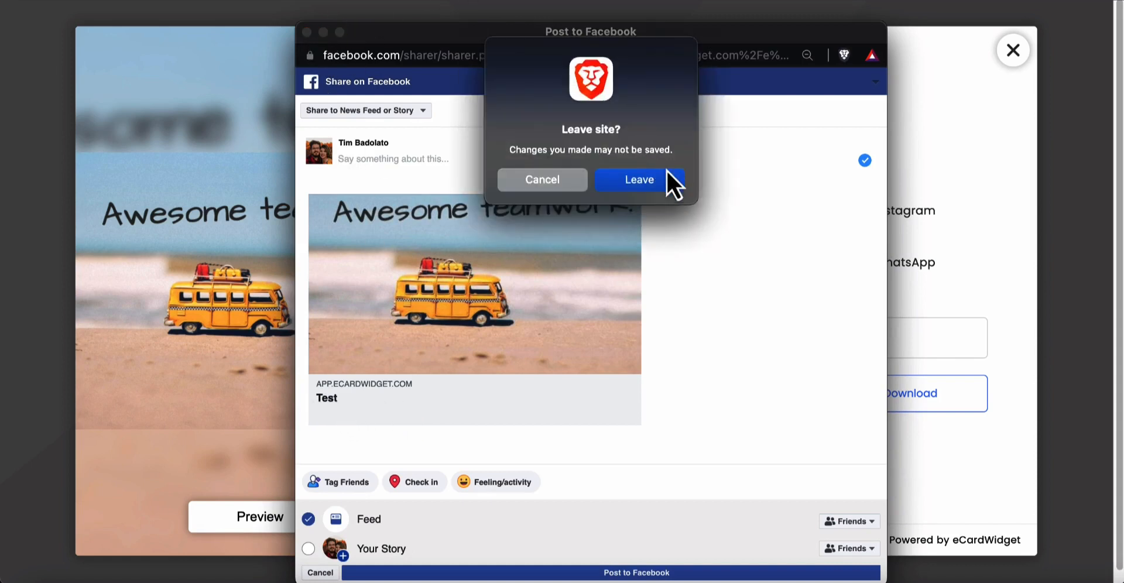
left_click(639, 180)
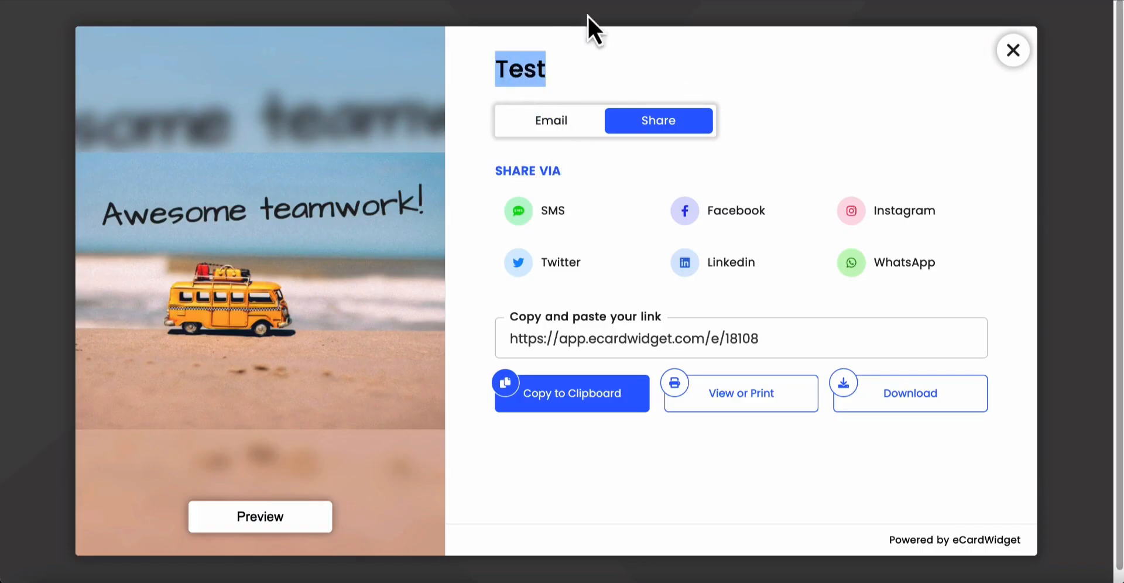
Enter social media title 'Awesome Teamwork on Facebook!' and save the eCard to preview sharing
left_click(1013, 51)
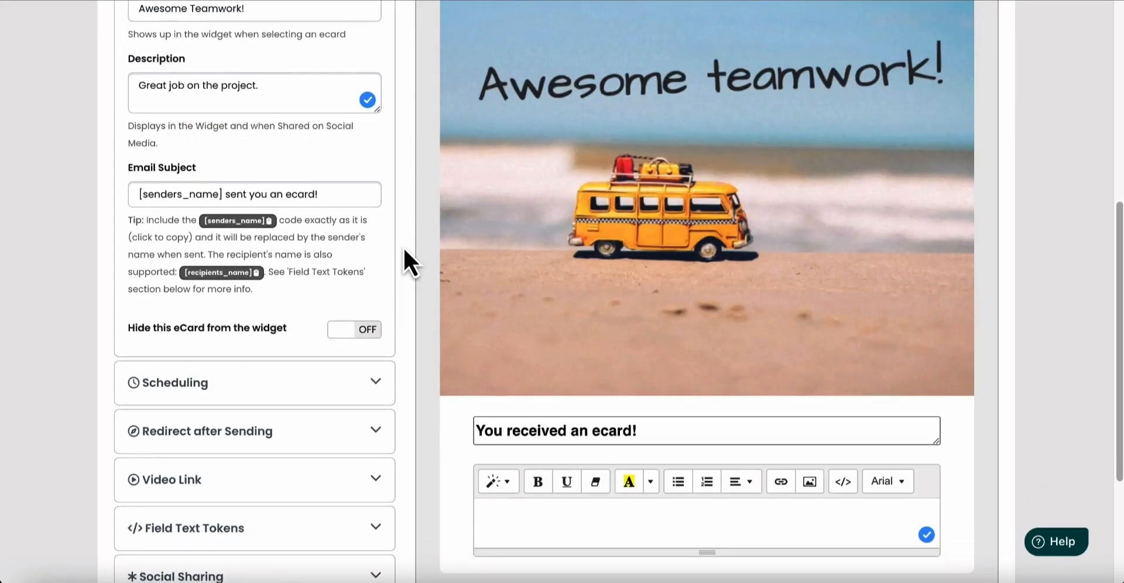
scroll("down", 3)
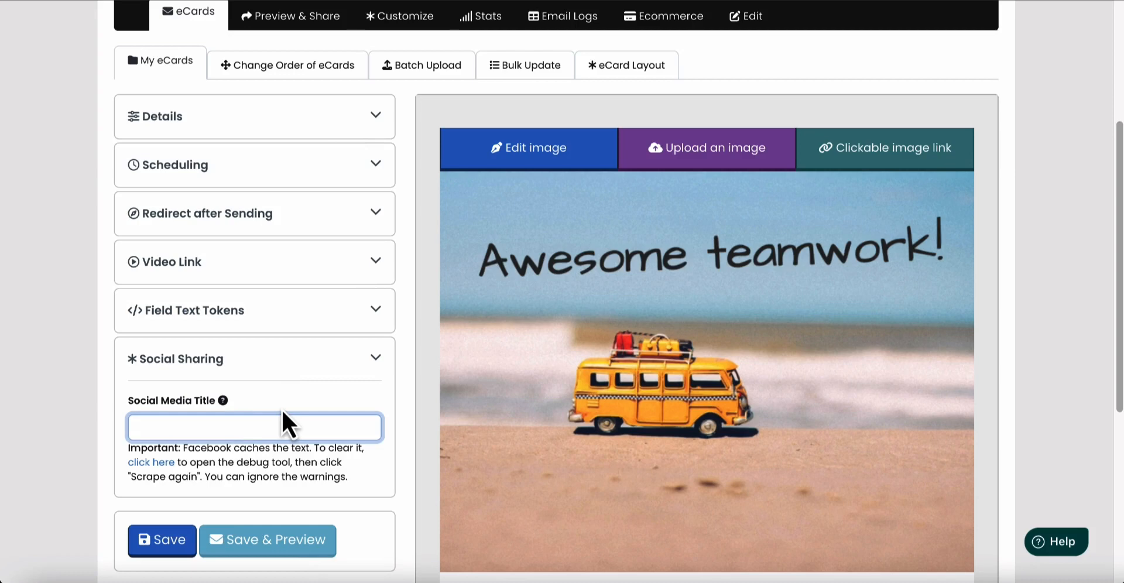
type("A")
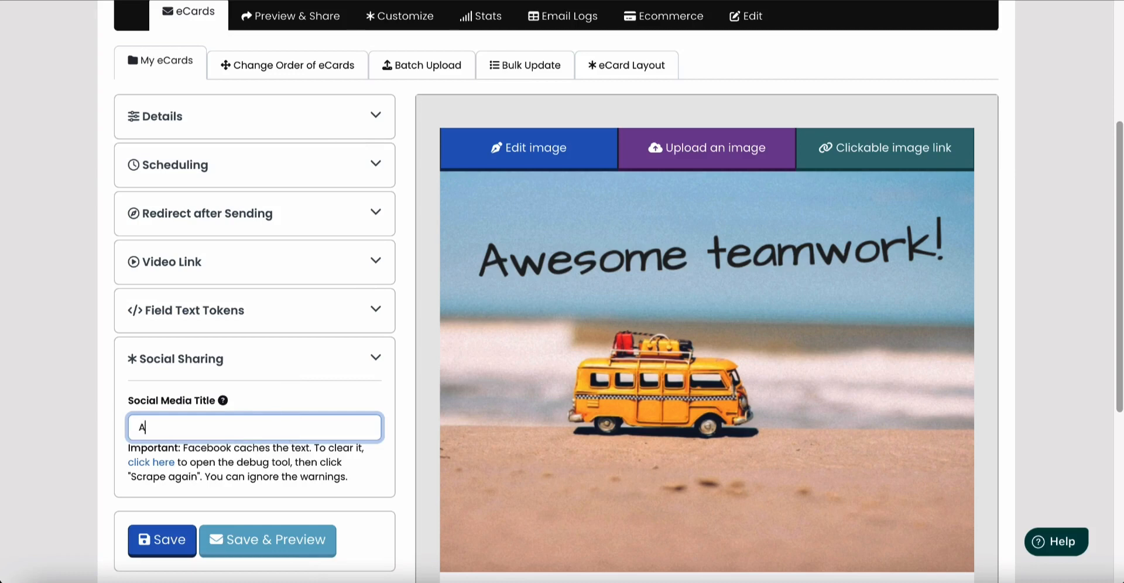
type("Awesome Teamwork on F")
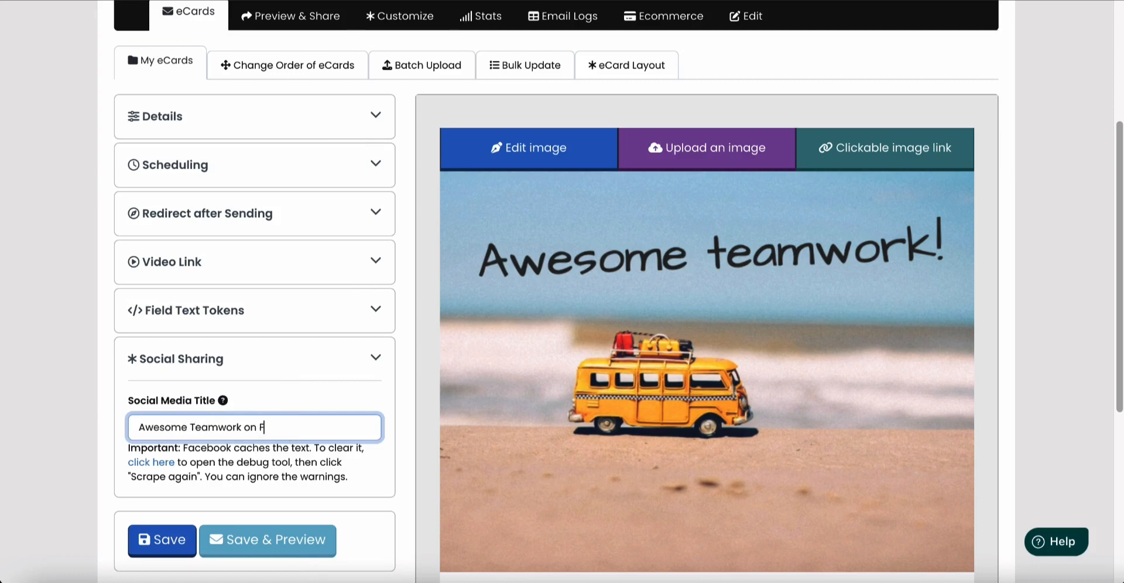
type("acebook!")
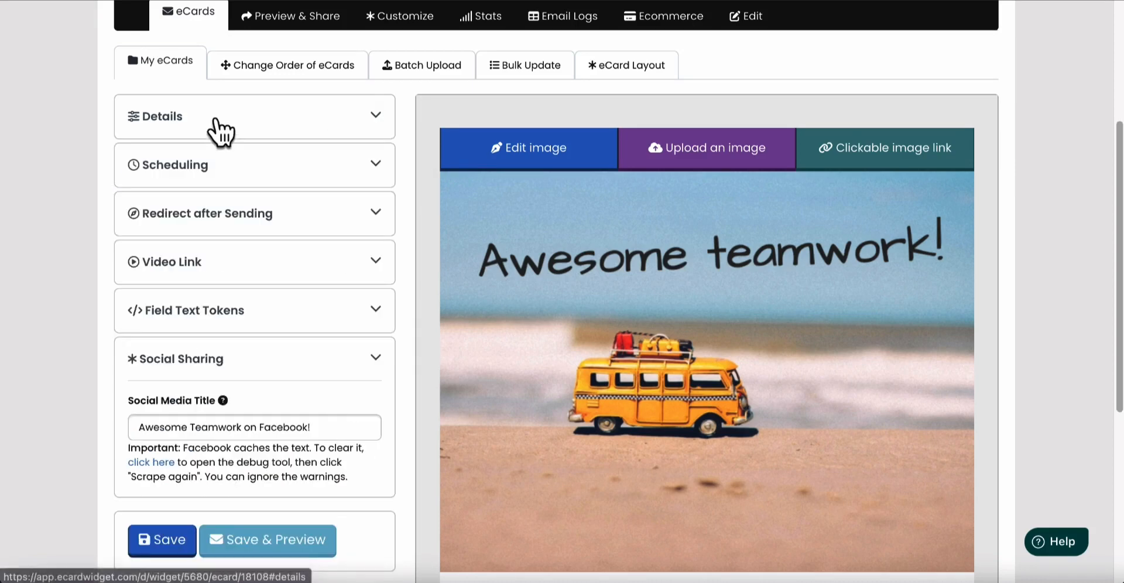
mouse_move(144, 463)
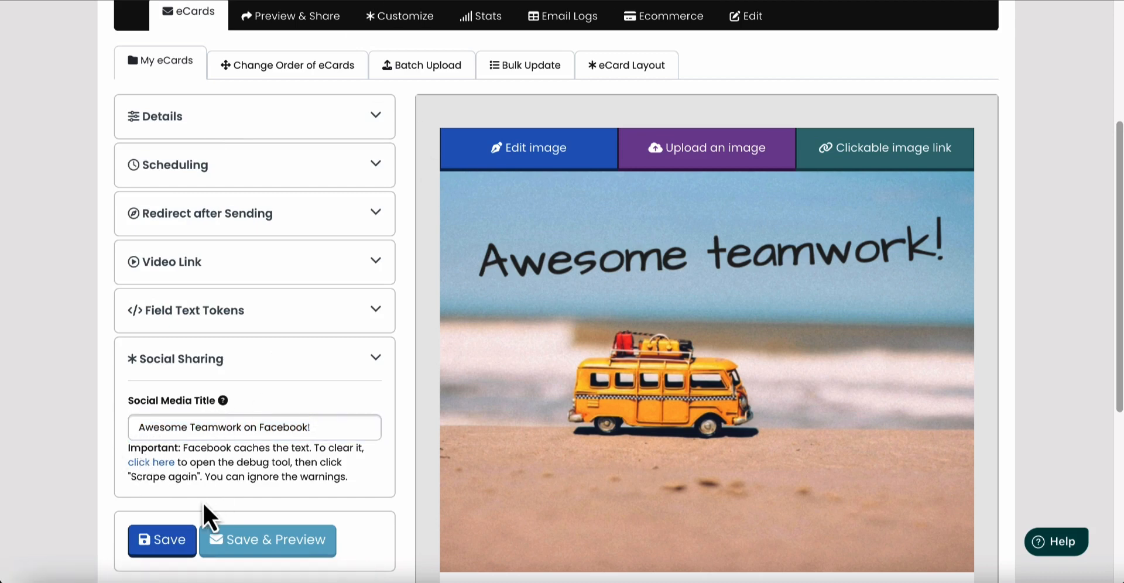
left_click(163, 540)
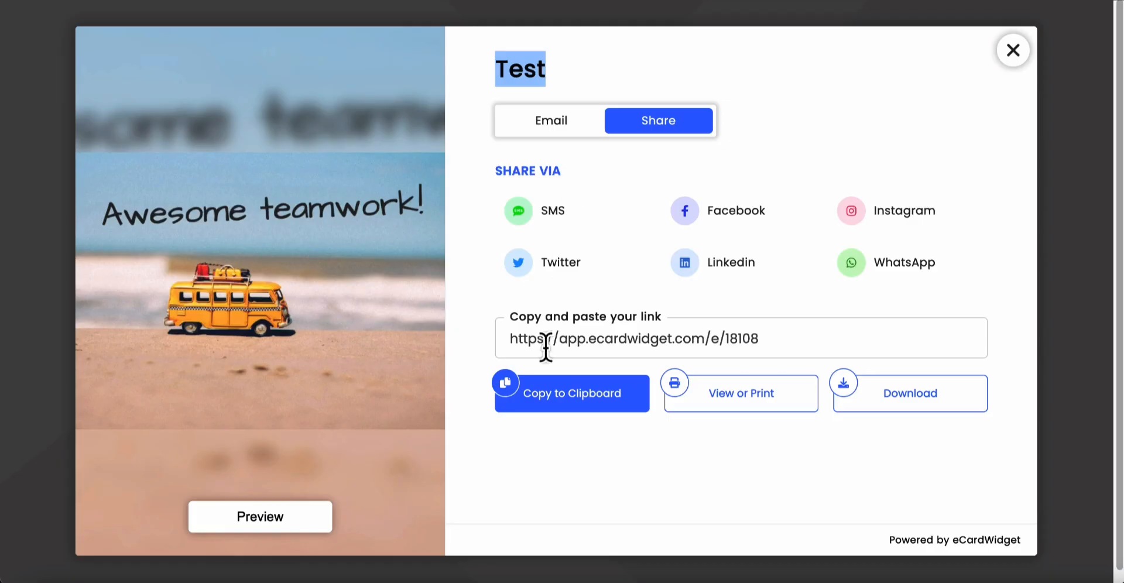
left_click(684, 211)
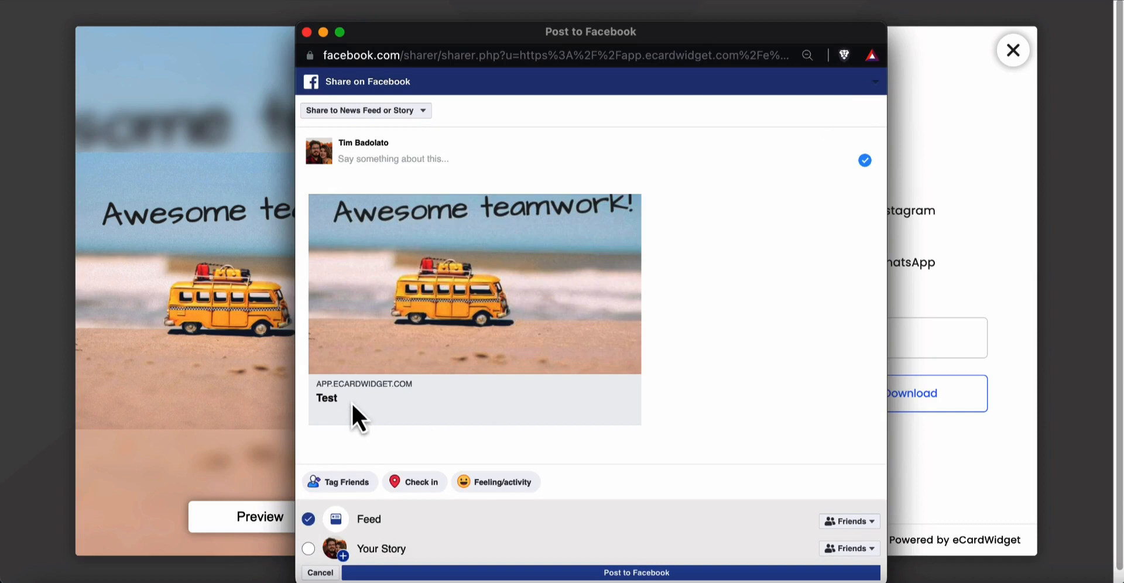
mouse_move(276, 101)
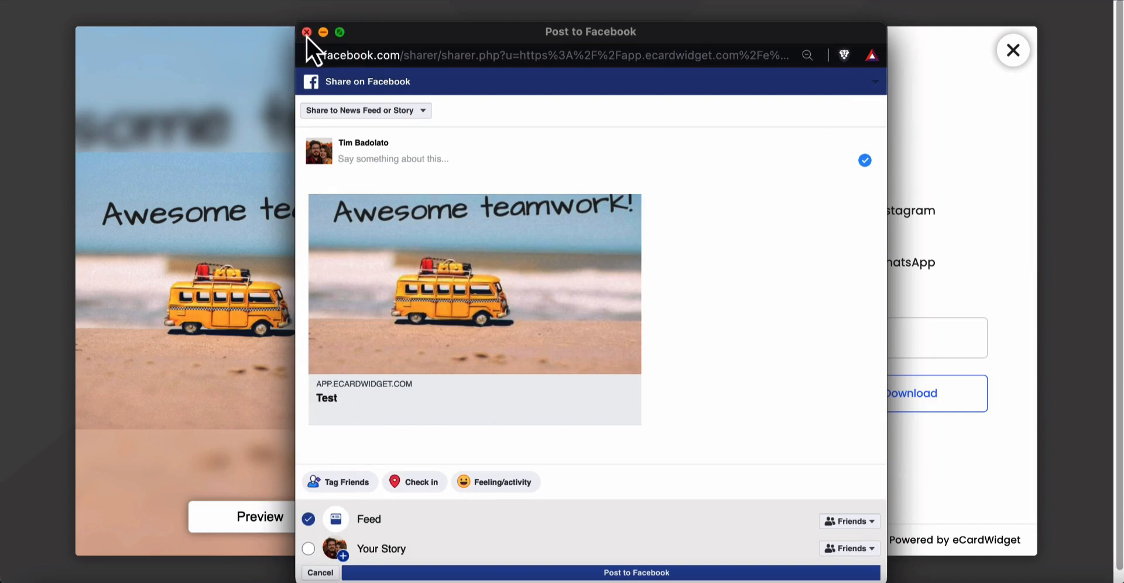
left_click(311, 32)
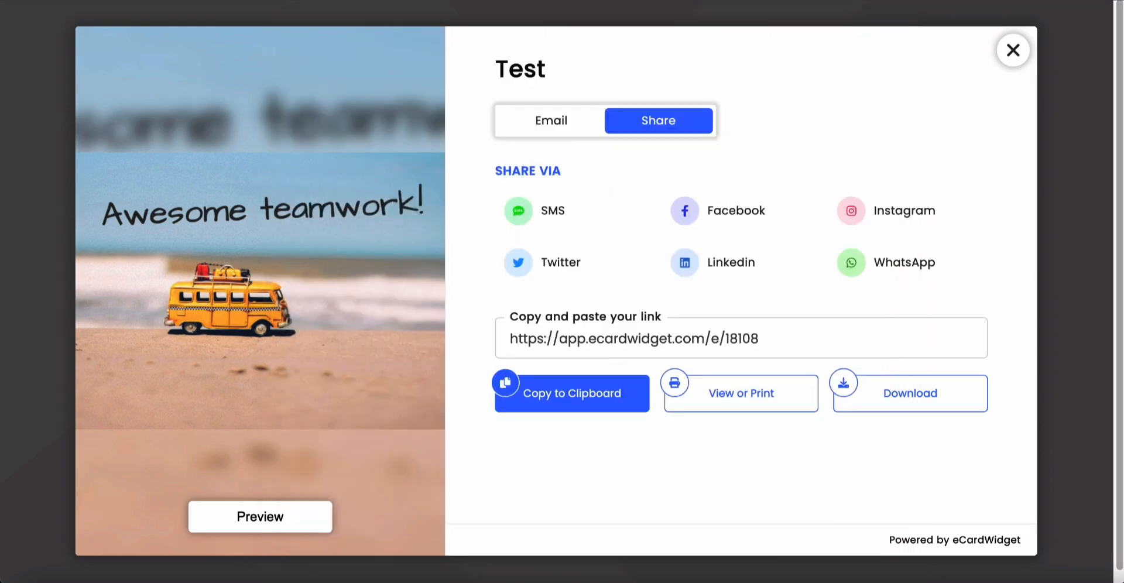
Launch the Facebook debug tool and save the social title as 'Awesome Teamwork on Social Media!'
left_click(1013, 50)
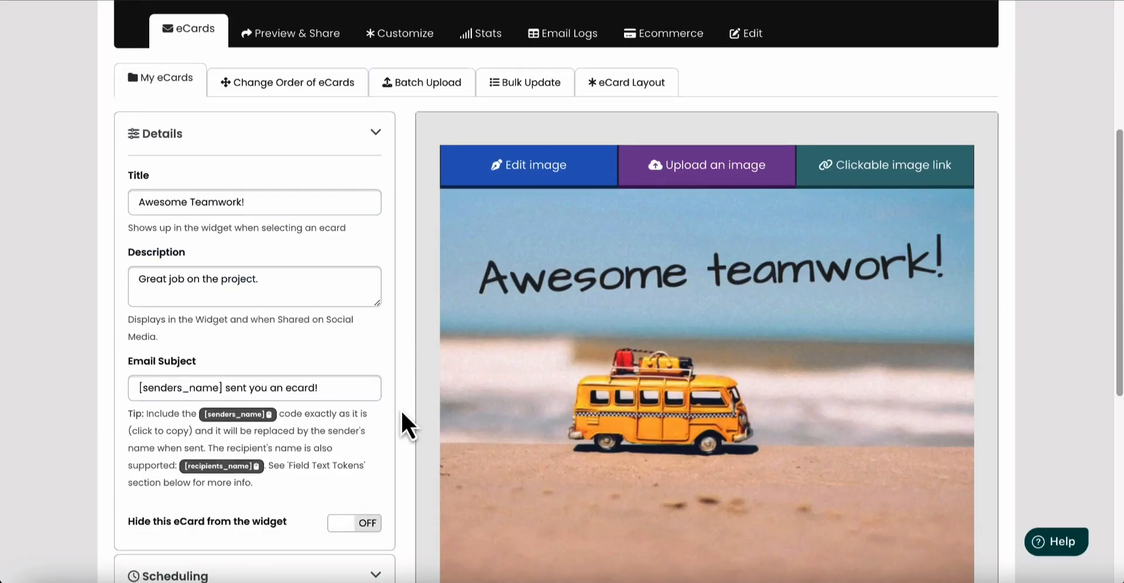
scroll("down", 3)
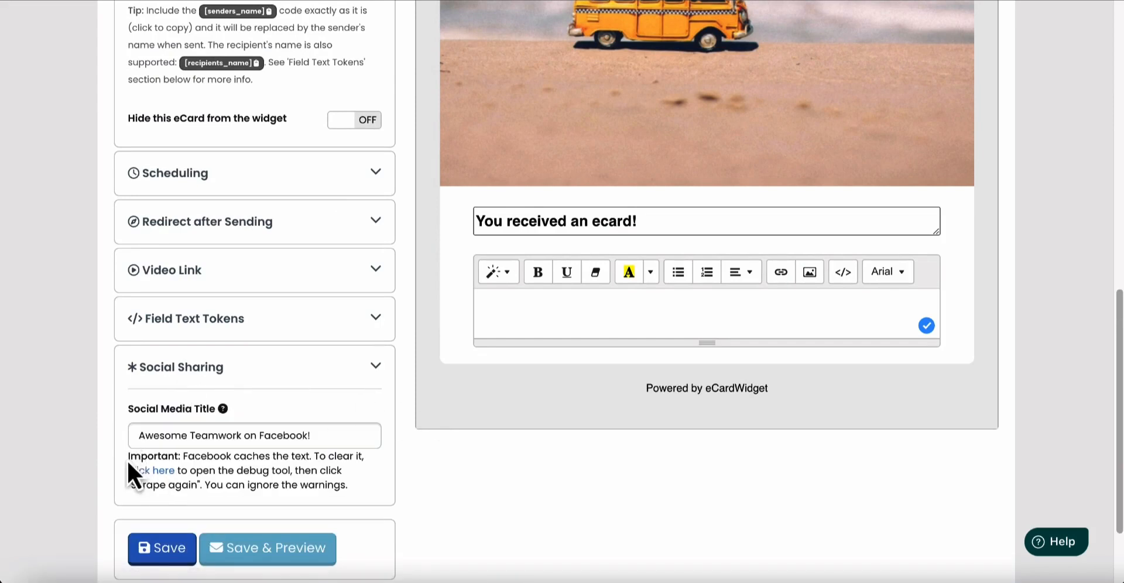
left_click_drag(235, 455, 351, 455)
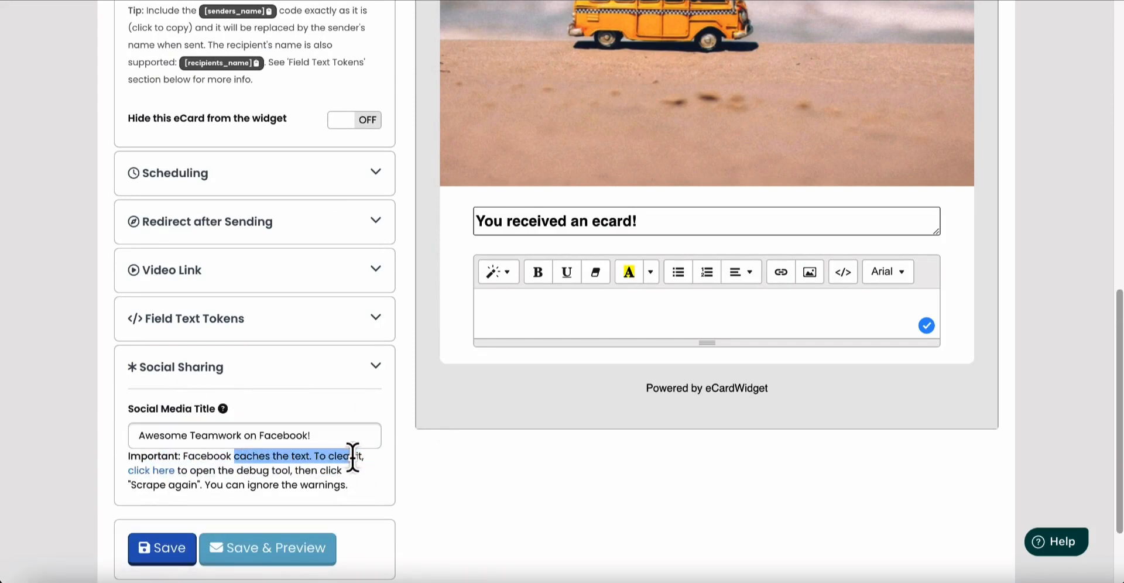
left_click(322, 472)
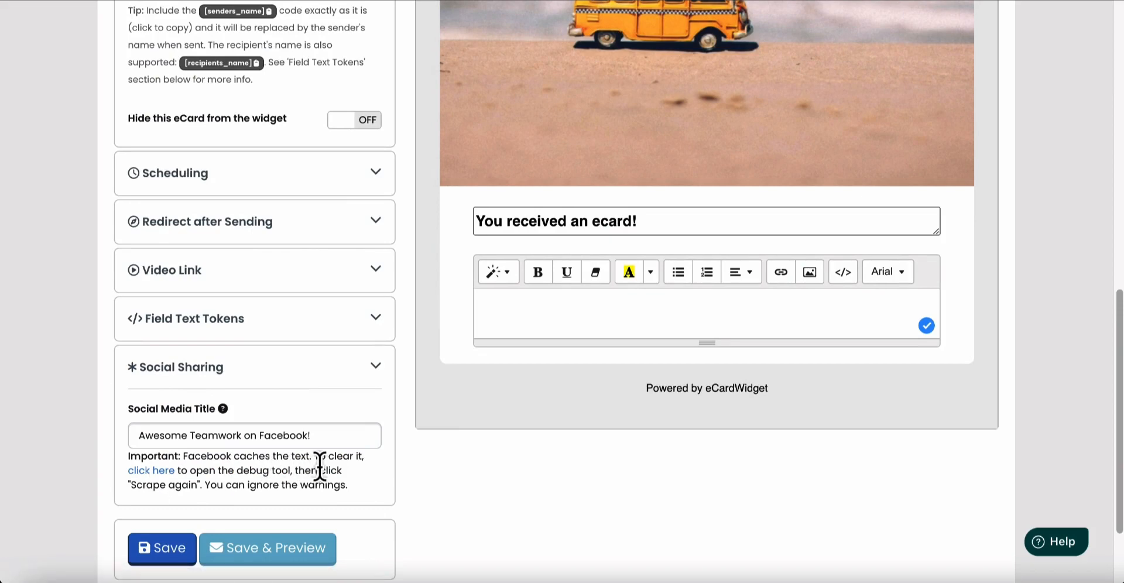
scroll("down", 3)
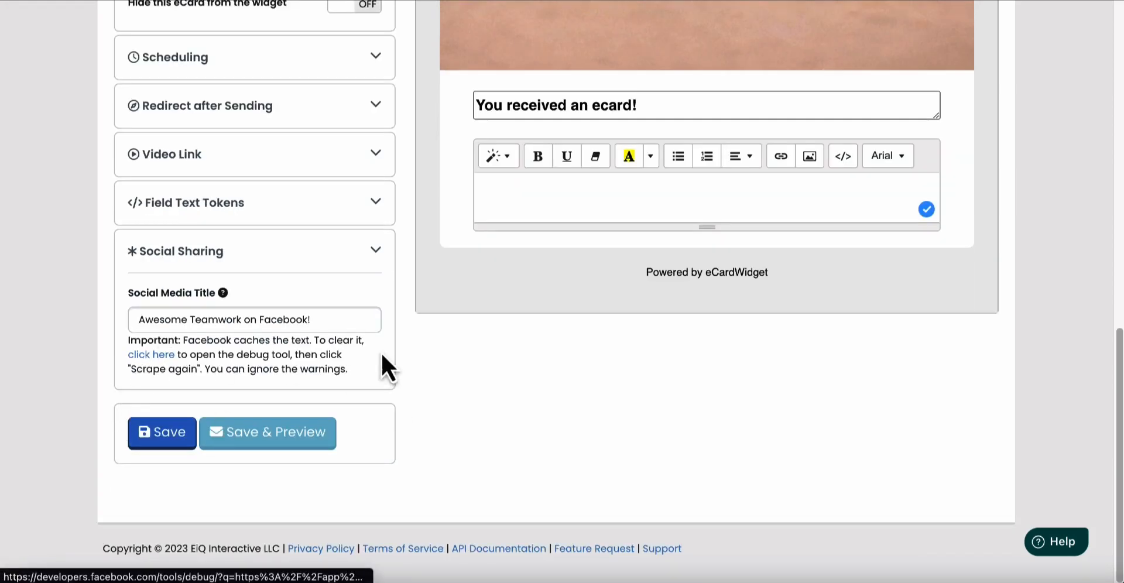
mouse_move(159, 359)
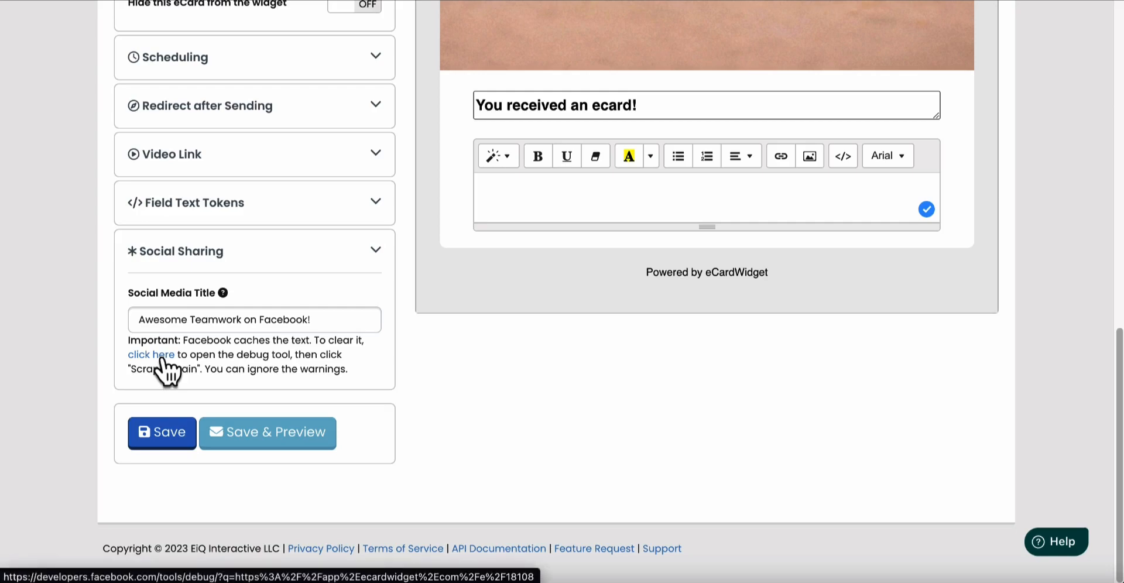
left_click(151, 354)
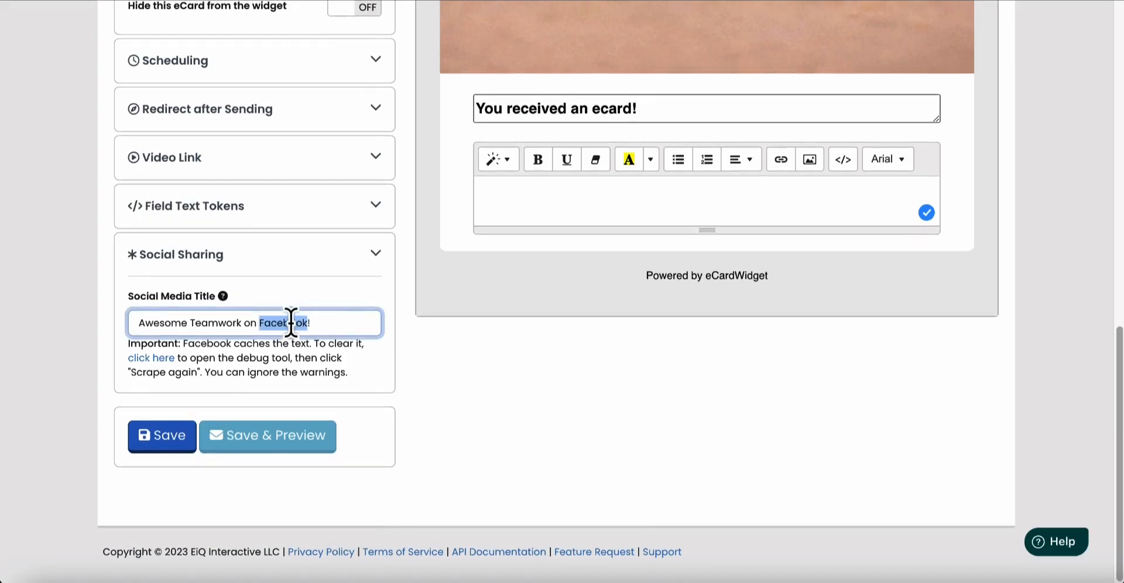
type("Social Media")
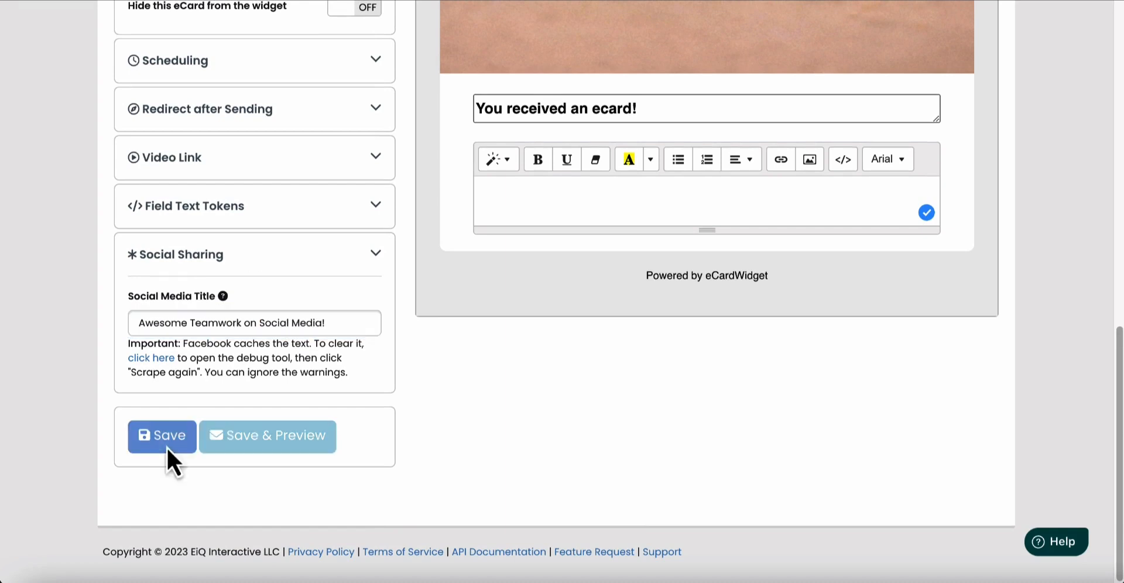
left_click(151, 357)
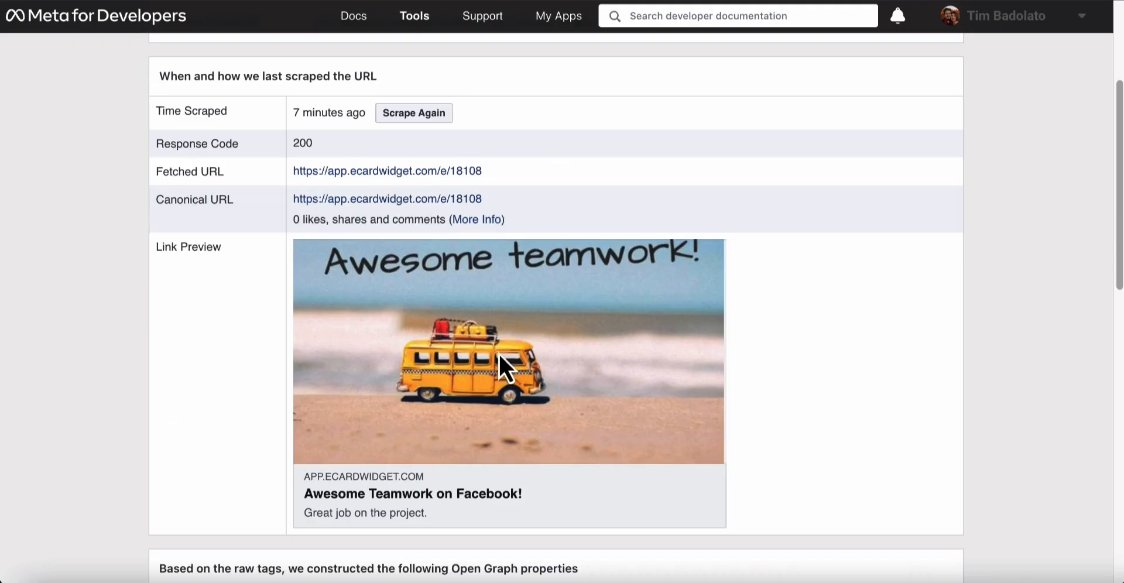
Trigger Scrape Again on the eCard link in the Sharing Debugger
left_click(413, 112)
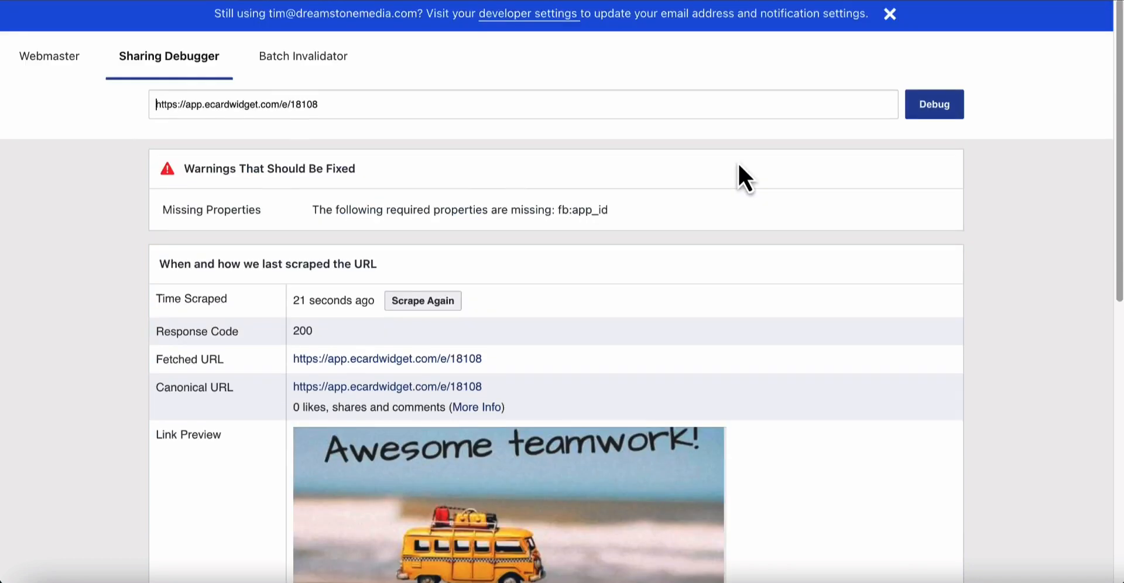
scroll("down", 3)
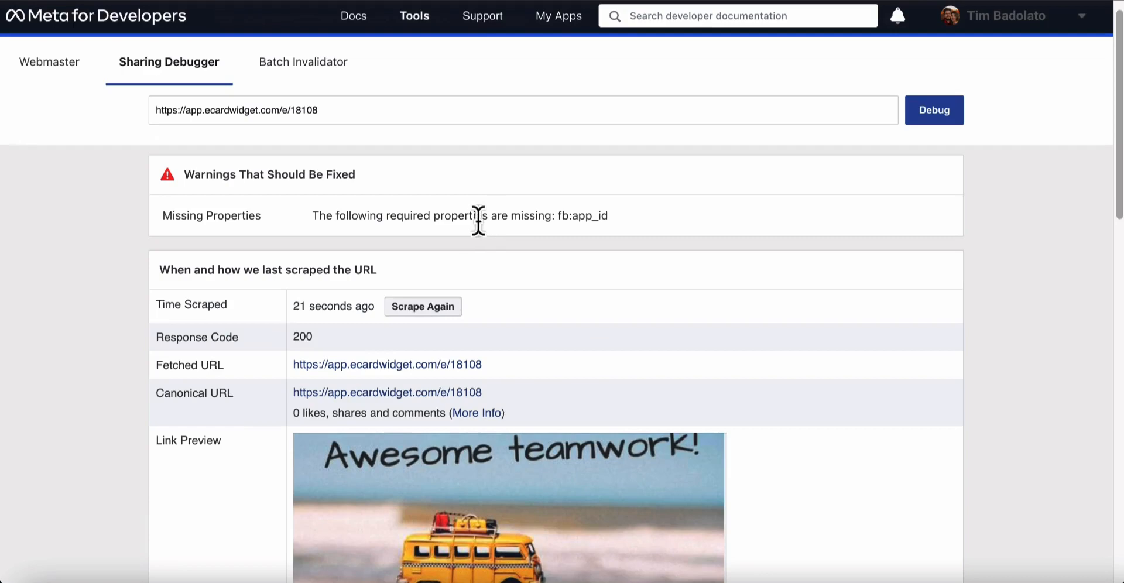
left_click(422, 306)
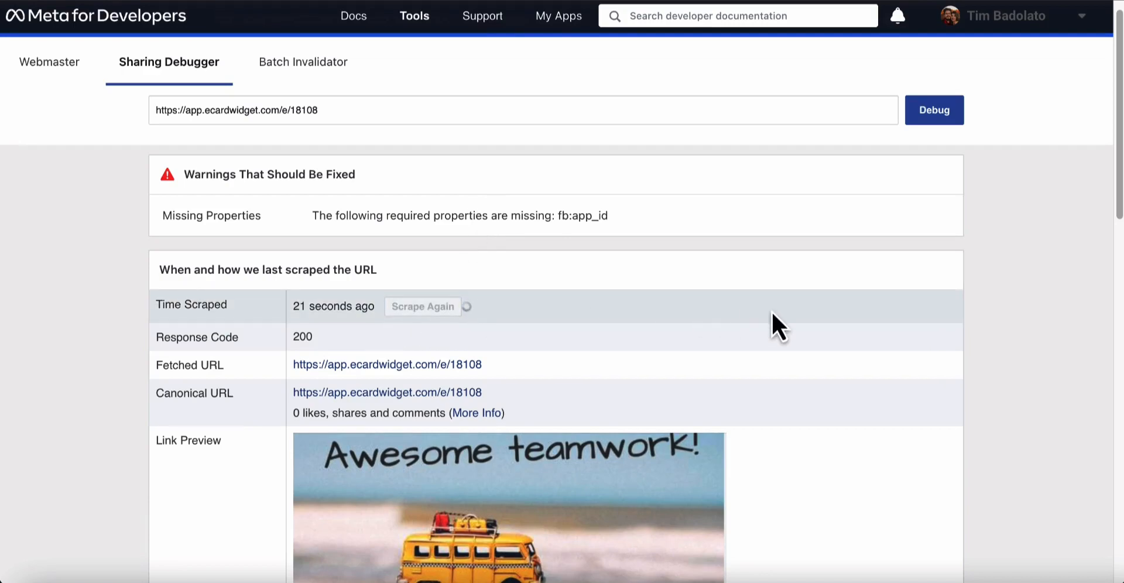
scroll("down", 3)
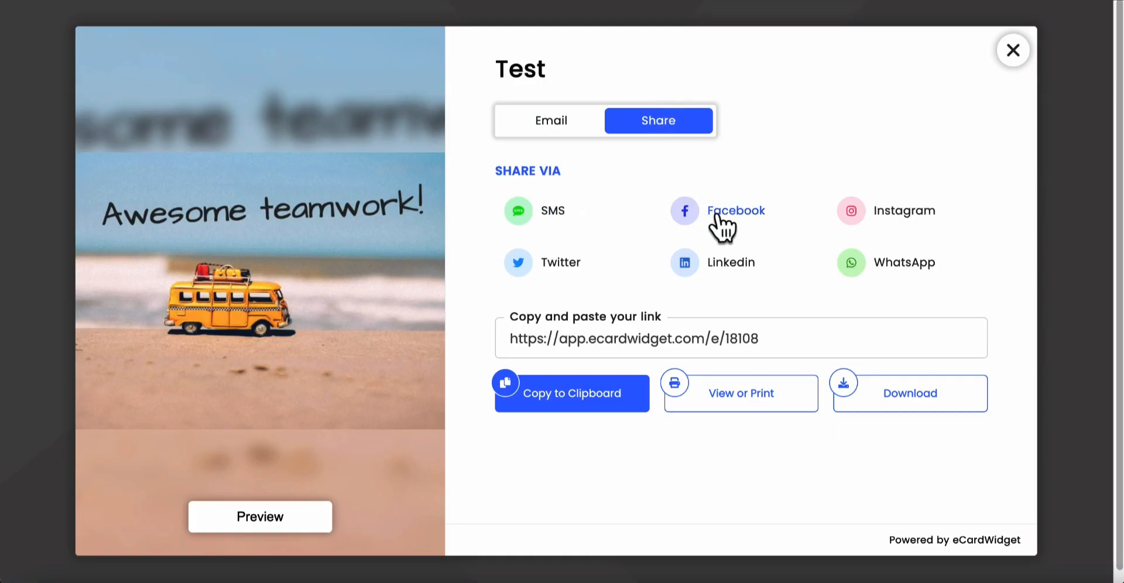
Preview the Facebook post showing 'Awesome Teamwork on Social Media!' and the description
left_click(684, 211)
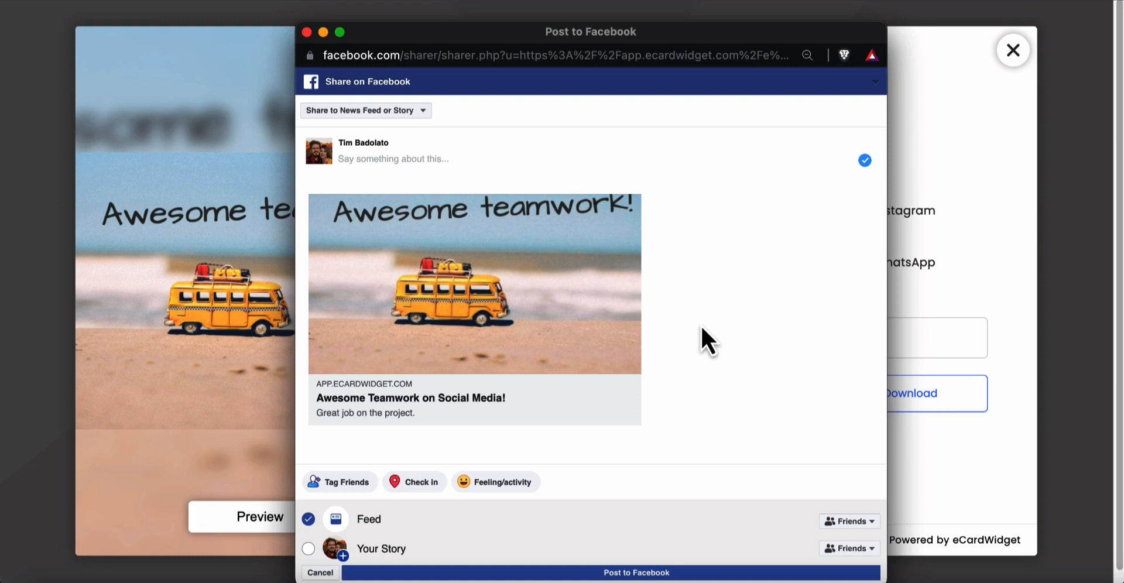
mouse_move(540, 442)
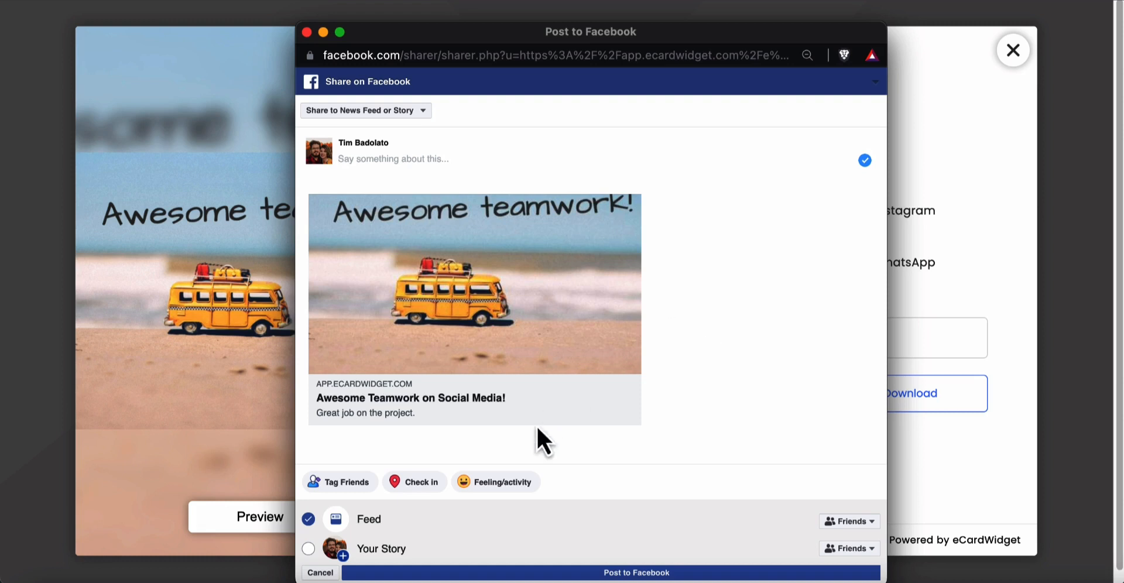